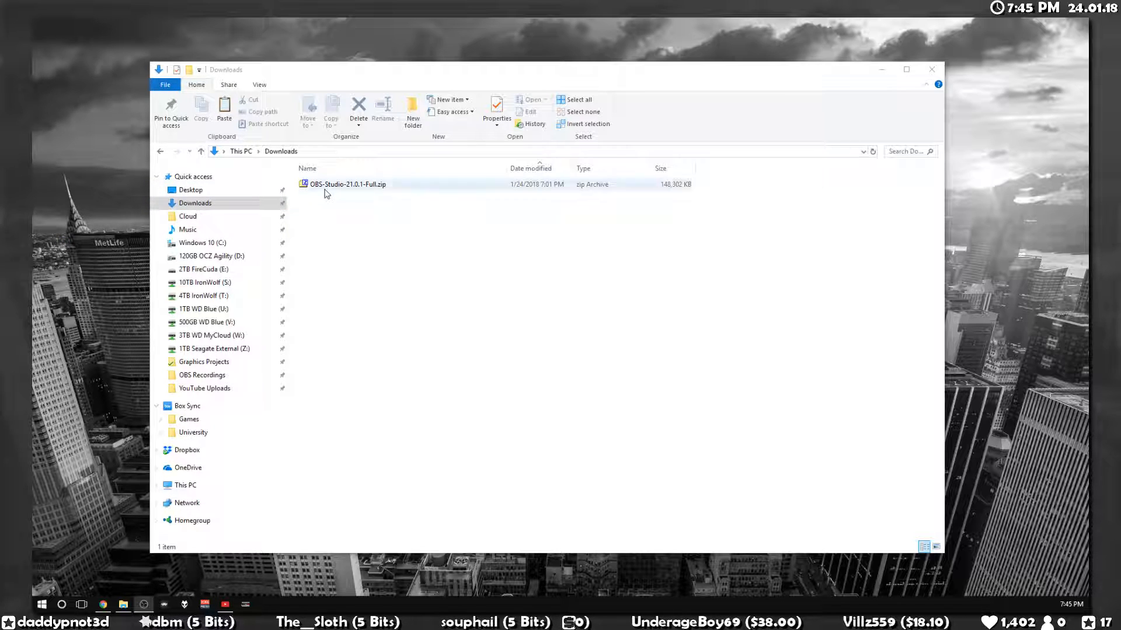
# - Extract the OBS Studio zip via 7-Zip into an OBS-Studio-21.0.1-Full folder in Downloads
pyautogui.click(348, 184)
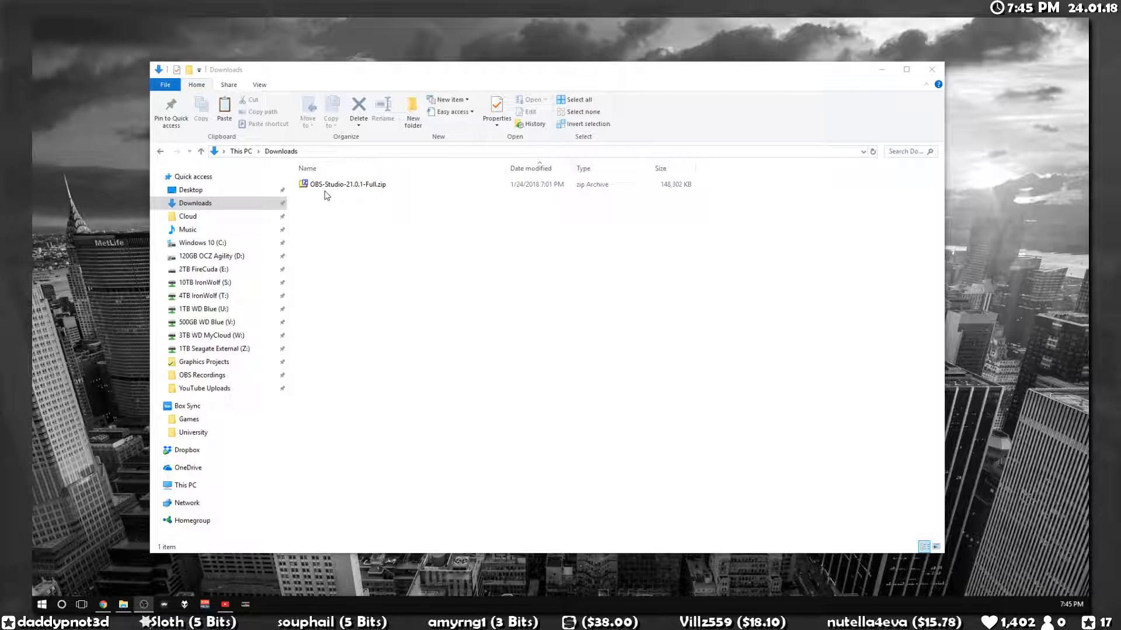
pyautogui.rightClick(346, 184)
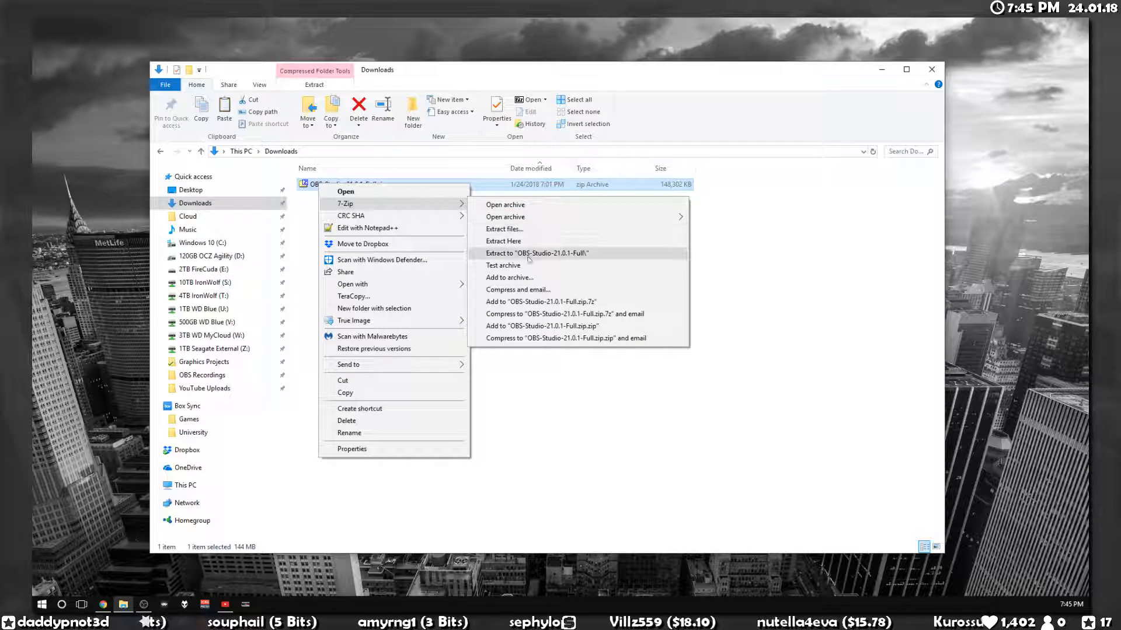
pyautogui.click(537, 253)
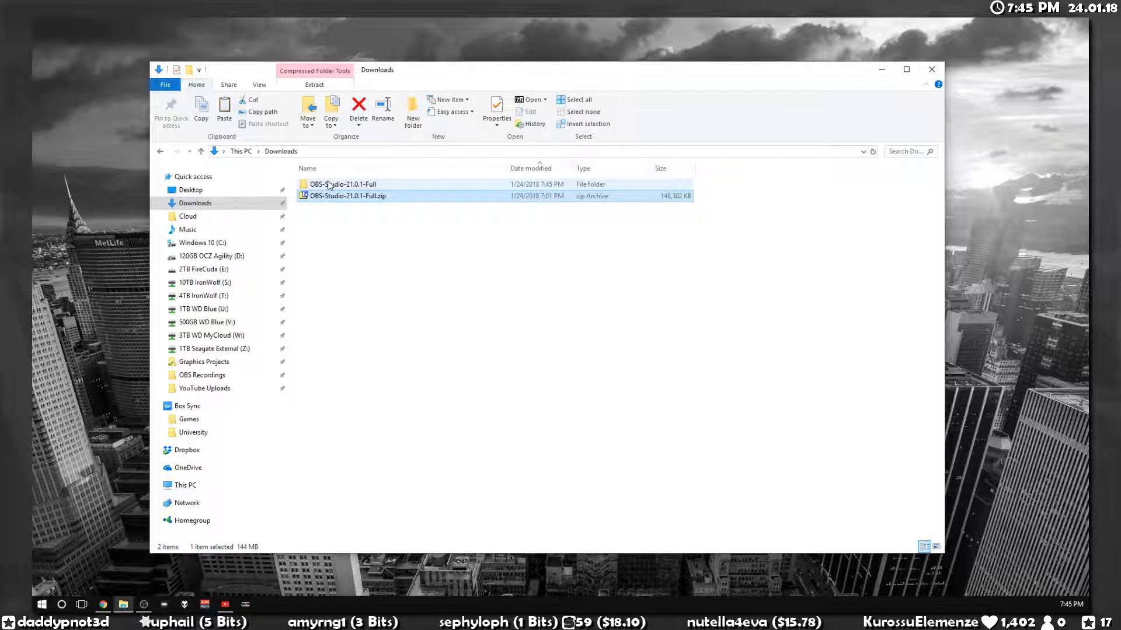
# - Enter the extracted OBS-Studio-21.0.1-Full folder showing bin, data and obs-plugins
pyautogui.doubleClick(342, 183)
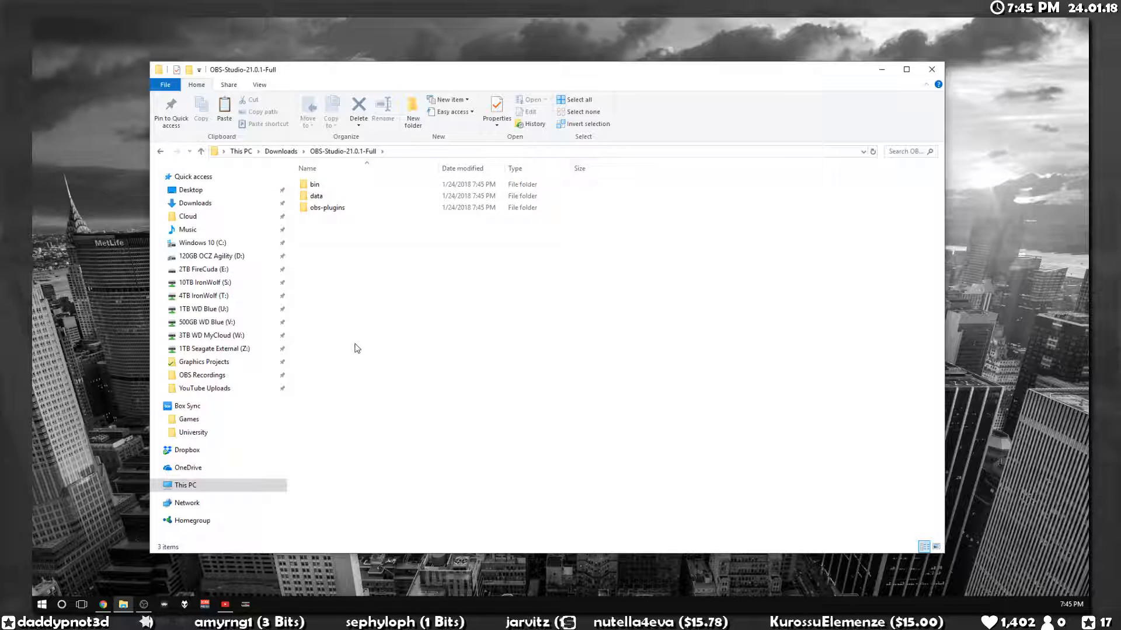
# - Create a new empty text document in the OBS folder and start naming it obs_portable_mode.txt
pyautogui.rightClick(358, 348)
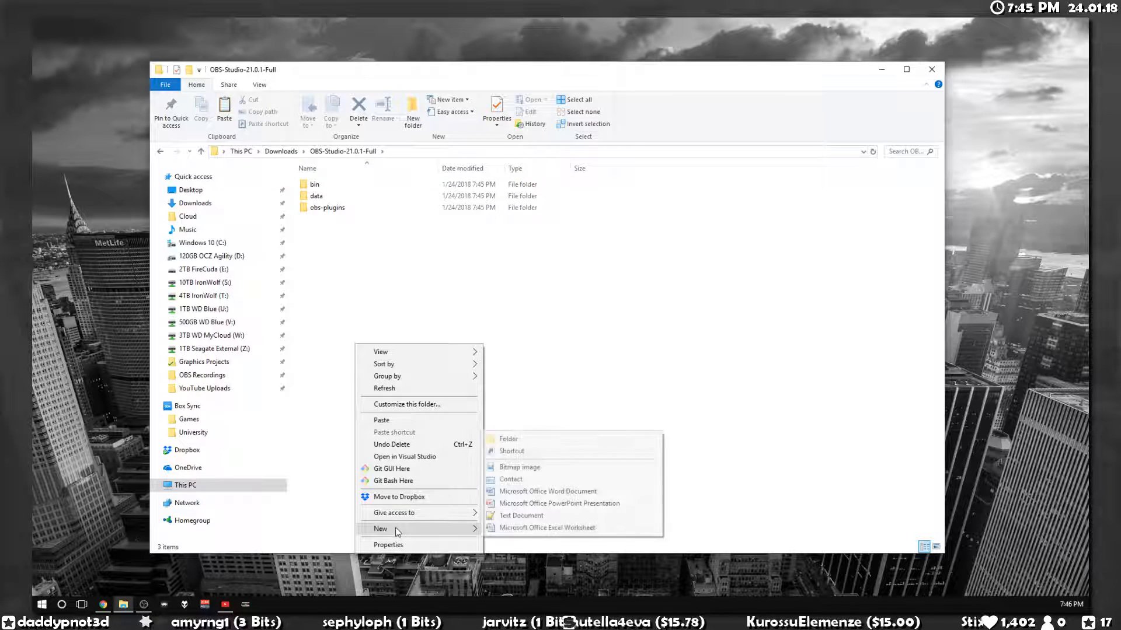
pyautogui.click(521, 515)
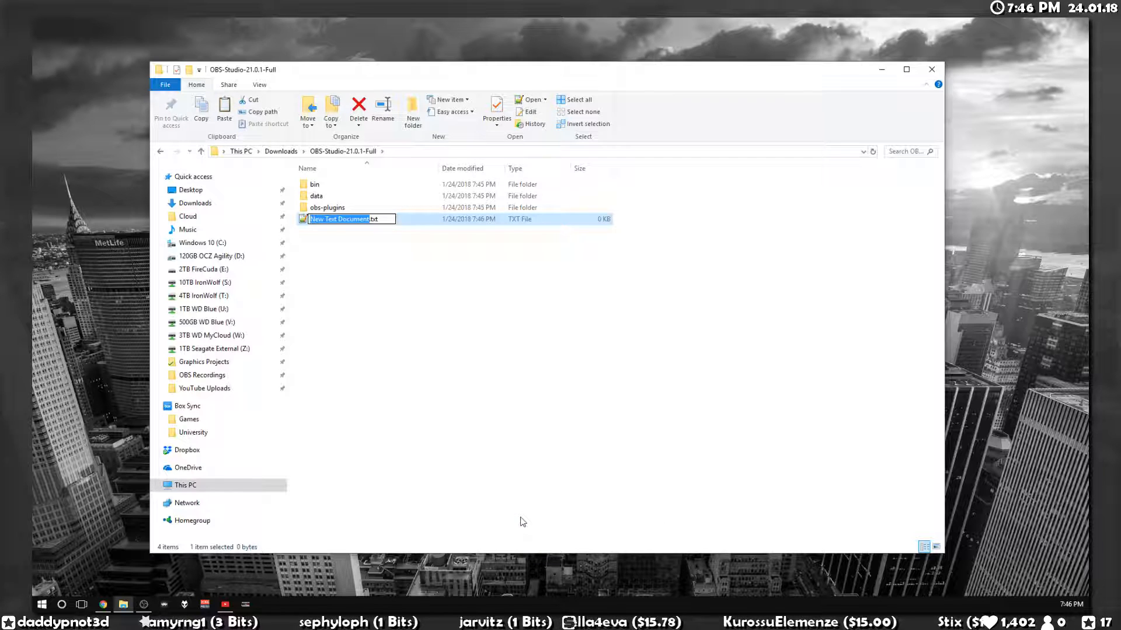
pyautogui.write('obs_')
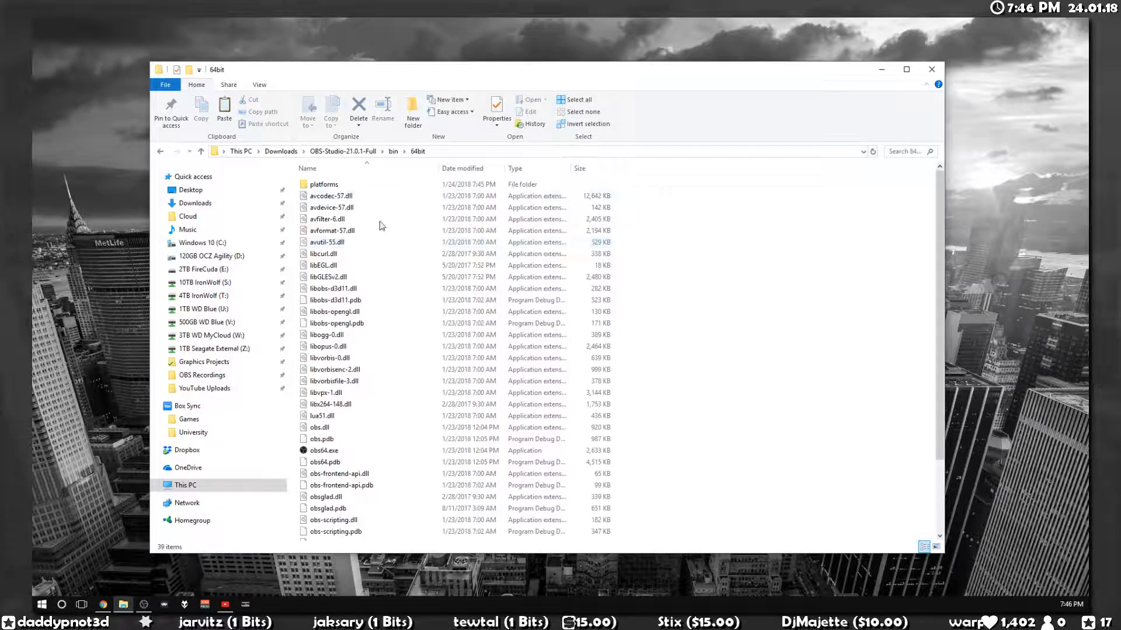
# - Launch obs64.exe anyway, accept the license and decline the auto-configuration wizard
pyautogui.doubleClick(323, 450)
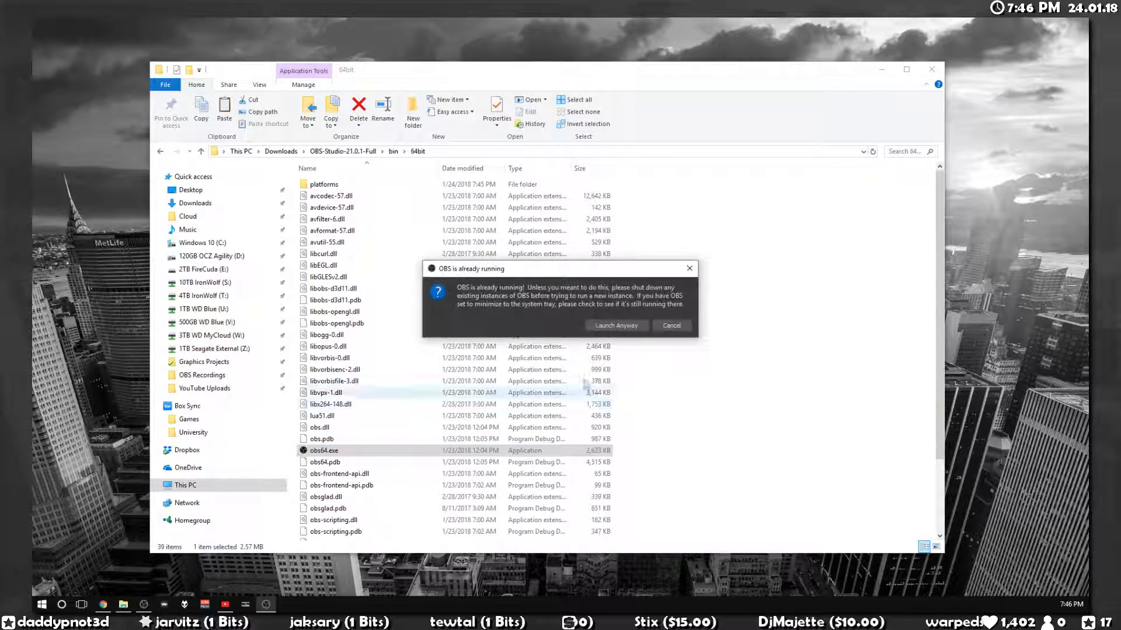
pyautogui.click(615, 326)
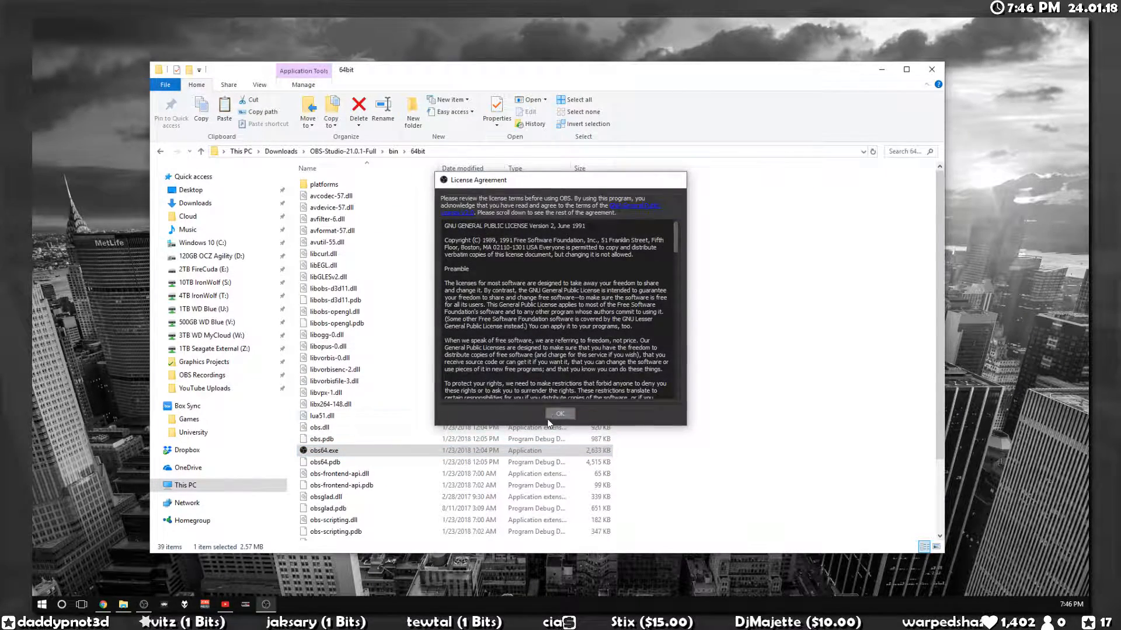
pyautogui.click(560, 413)
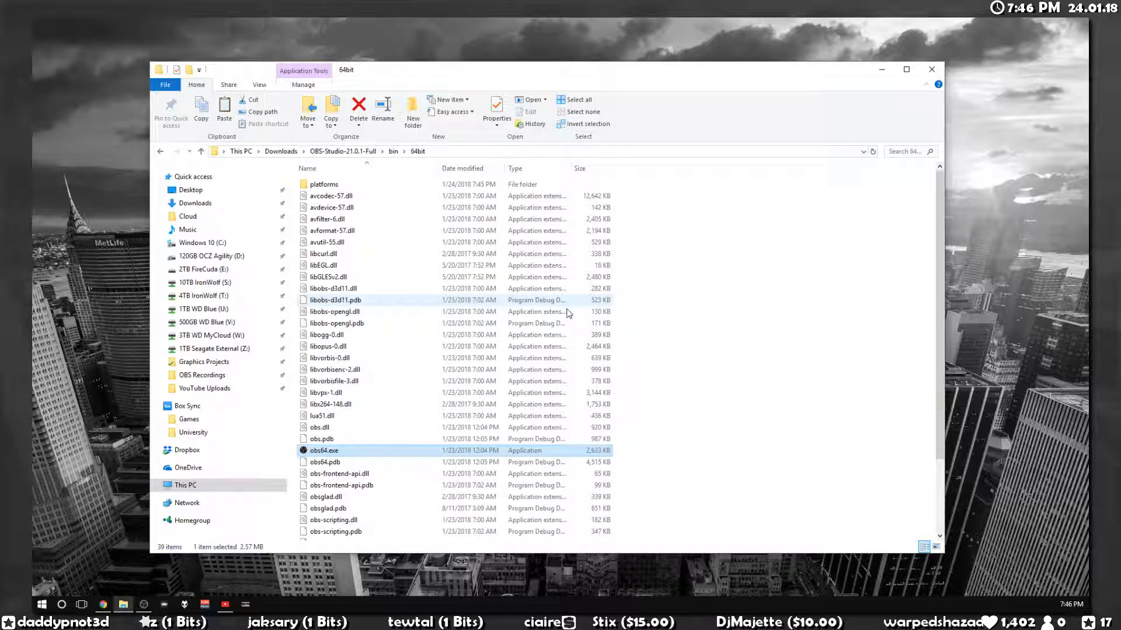
pyautogui.doubleClick(323, 451)
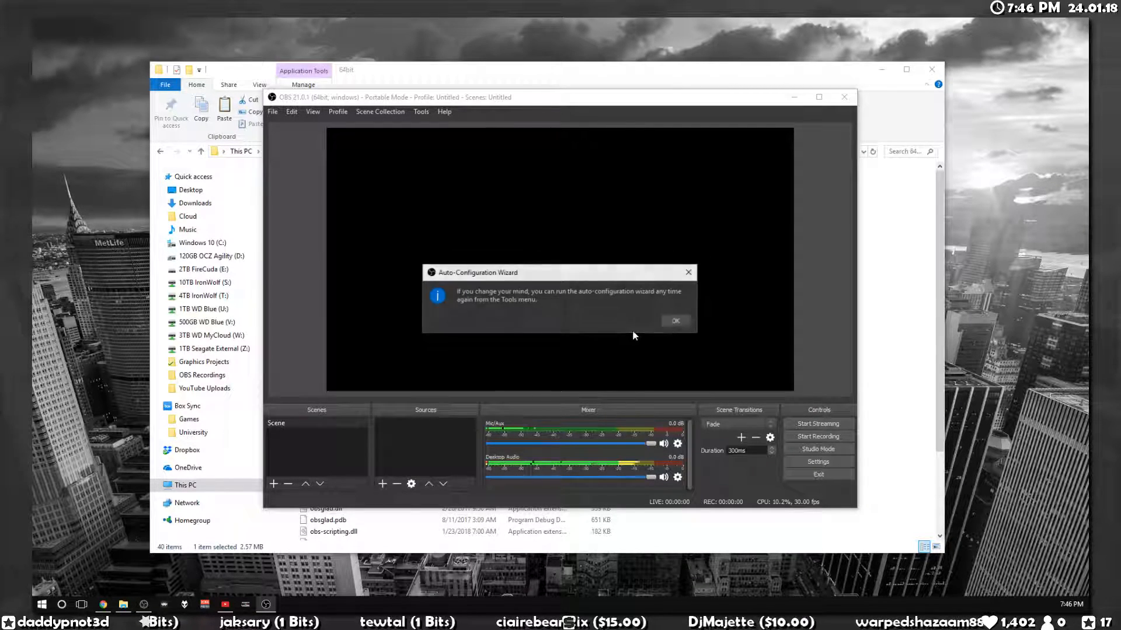
pyautogui.click(674, 320)
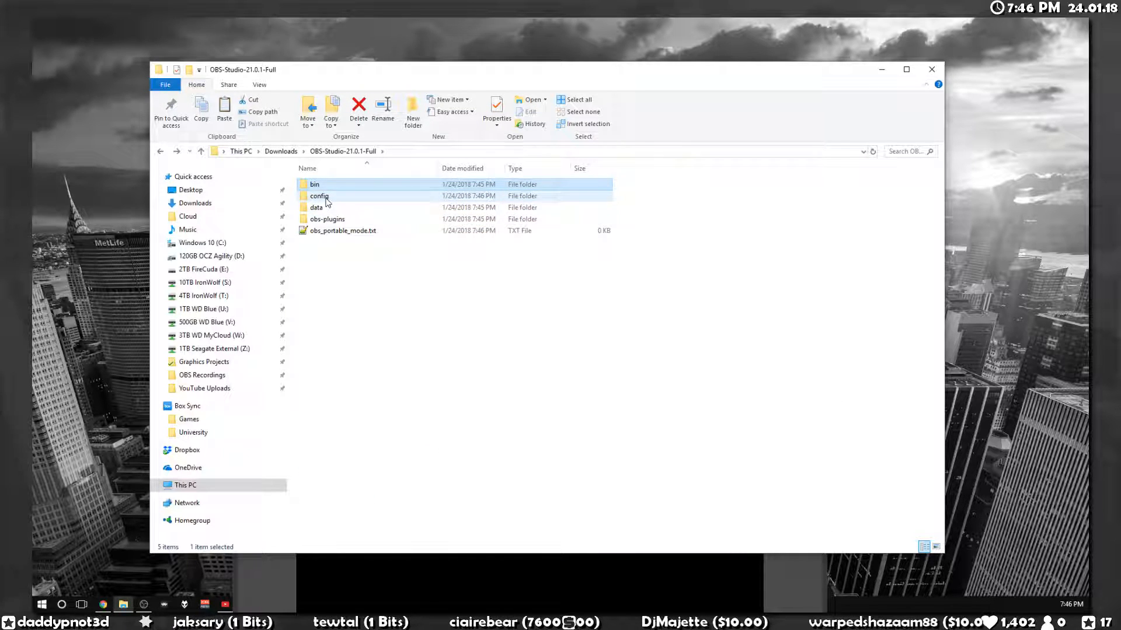
# - Select all items: bin, config, data, obs-plugins and obs_portable_mode.txt
pyautogui.click(319, 196)
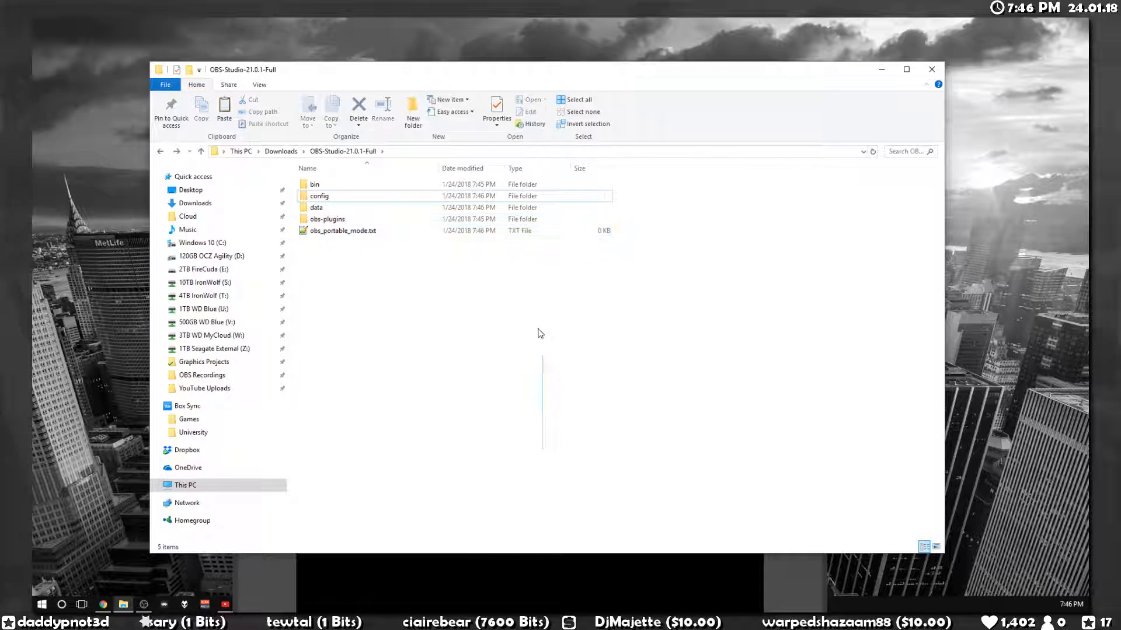
pyautogui.press('ctrl+a')
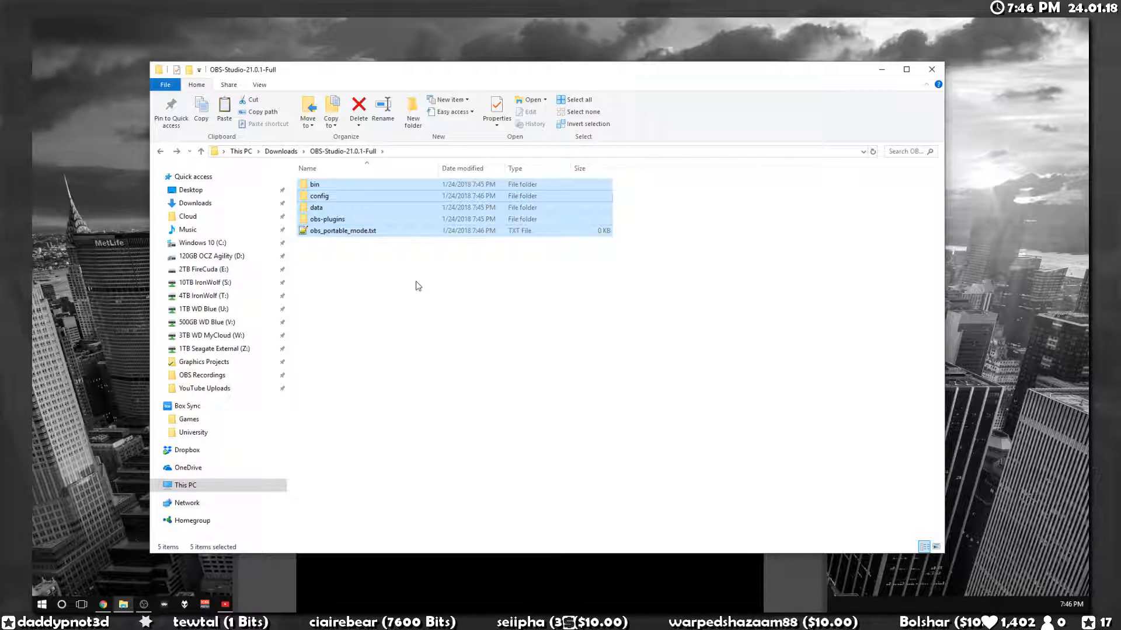
pyautogui.moveTo(381, 303)
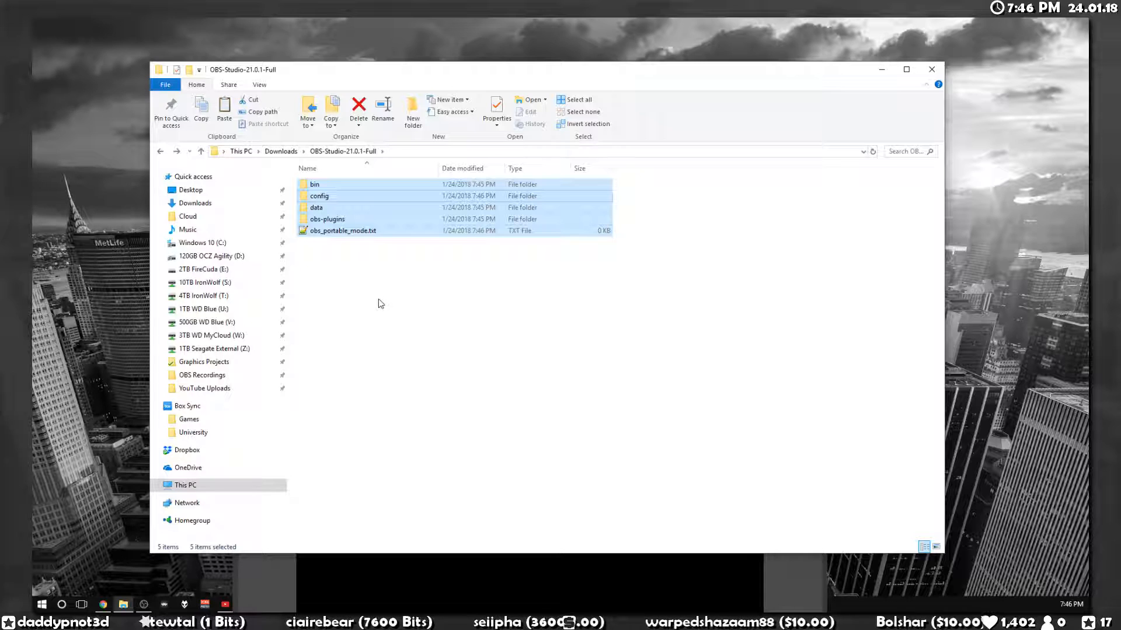
pyautogui.moveTo(361, 298)
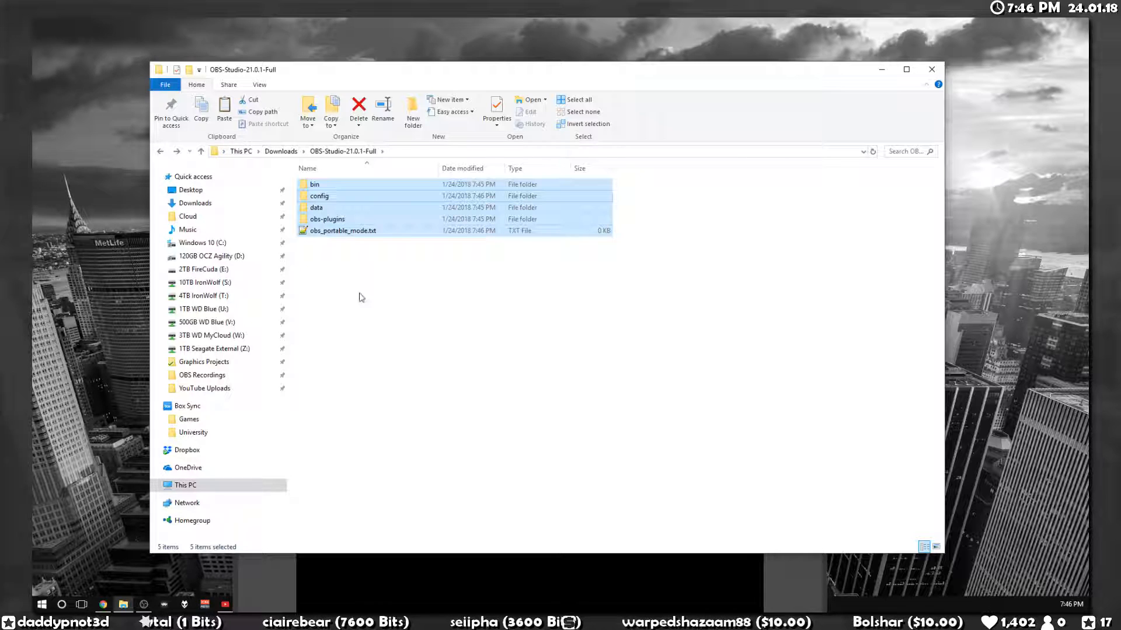